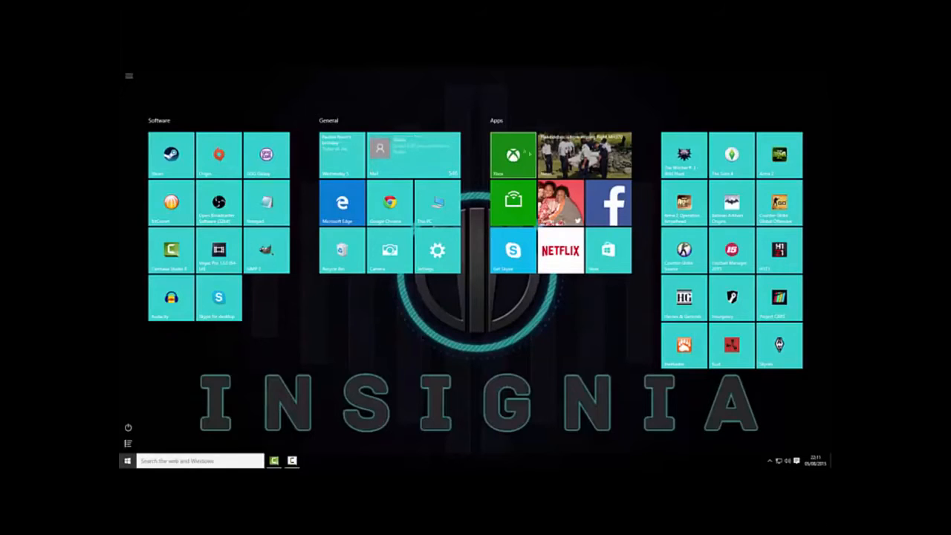
# Launch the Xbox app from its tile in the Start menu's Apps group.
pyautogui.click(512, 155)
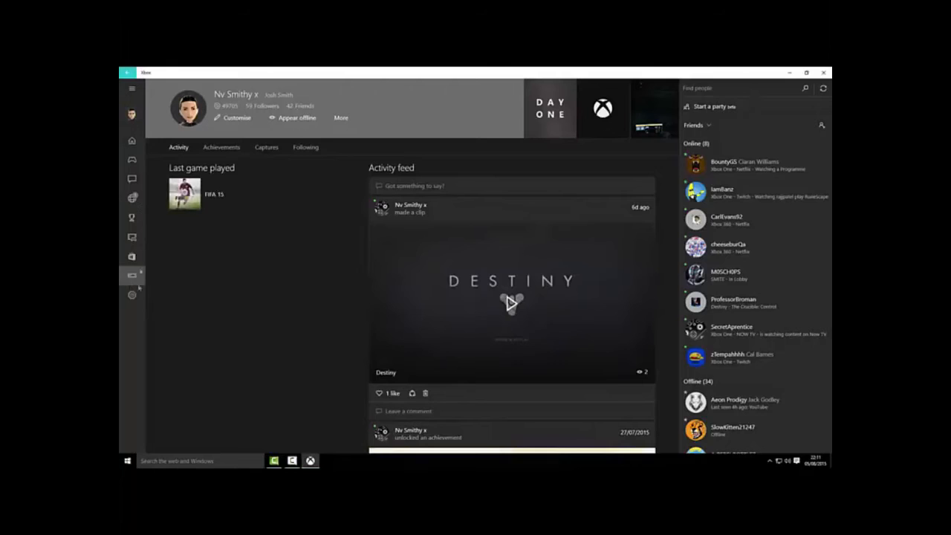
# Show the Connect to your Xbox One page listing the console JOSH-XBONE.
pyautogui.click(131, 276)
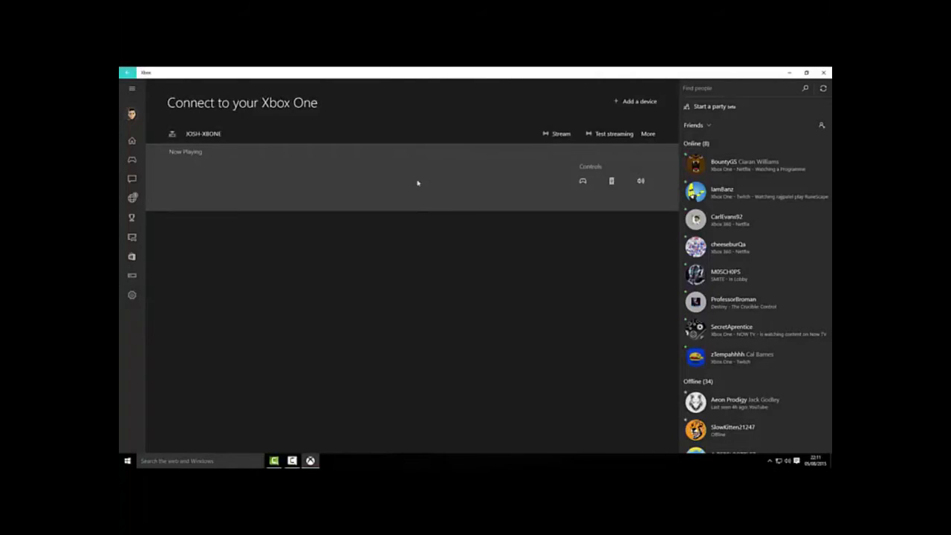
pyautogui.moveTo(604, 143)
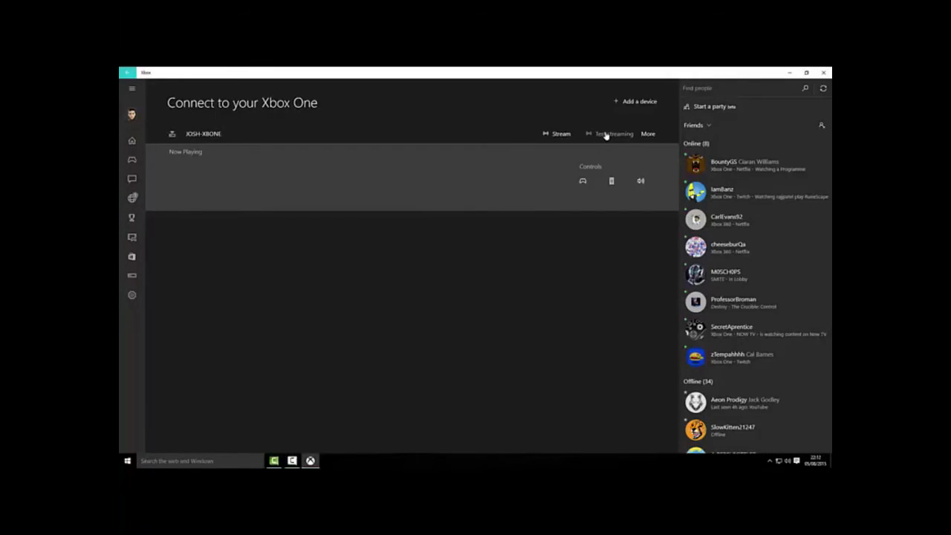
pyautogui.moveTo(605, 137)
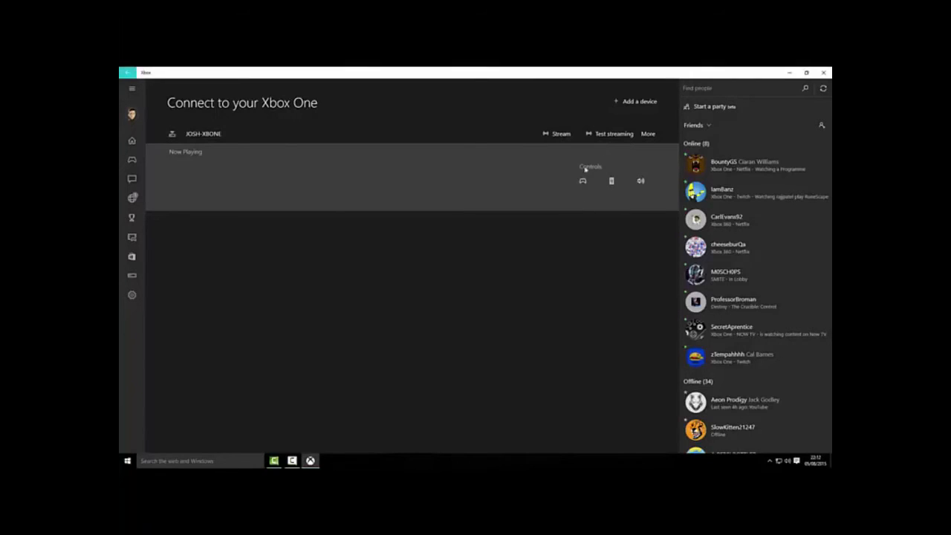
pyautogui.moveTo(587, 142)
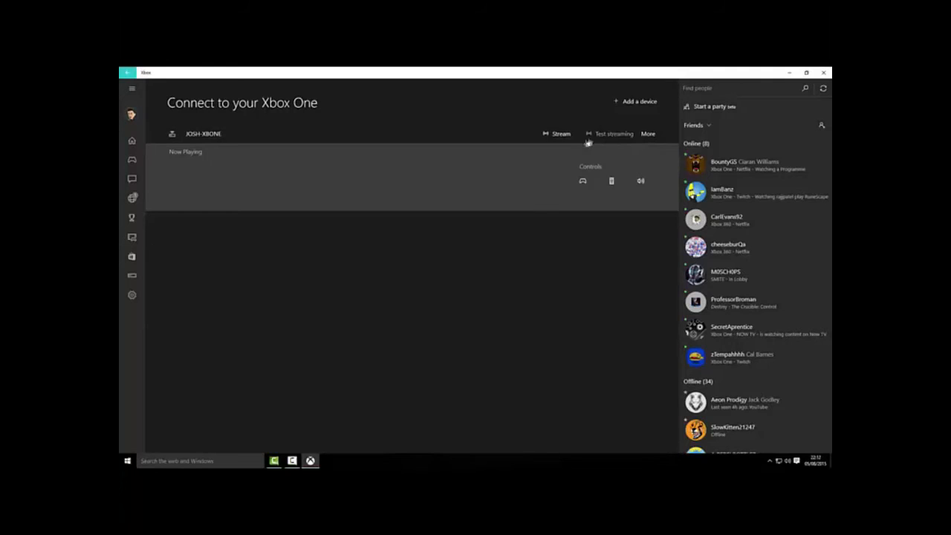
# Stream JOSH-XBONE to the PC, continuing past the missing-controller warning.
pyautogui.click(558, 134)
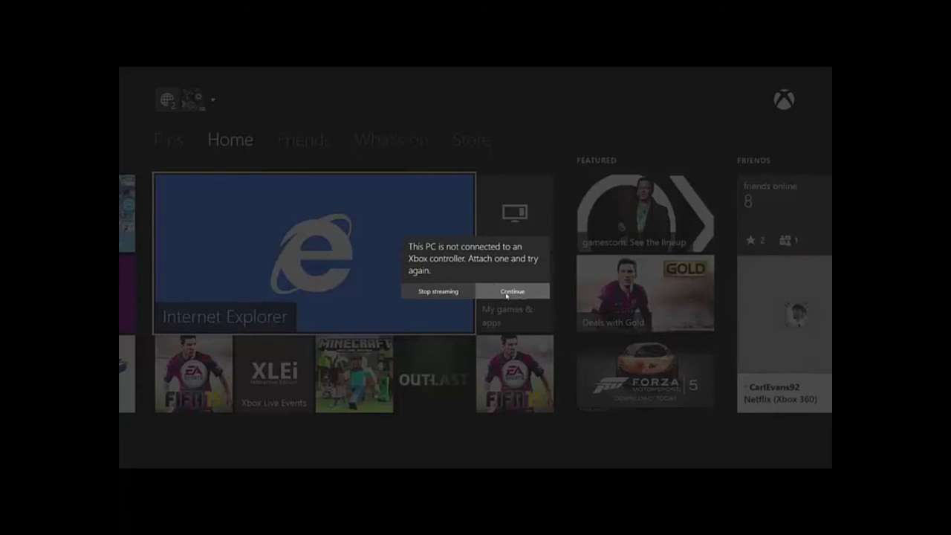
pyautogui.click(512, 291)
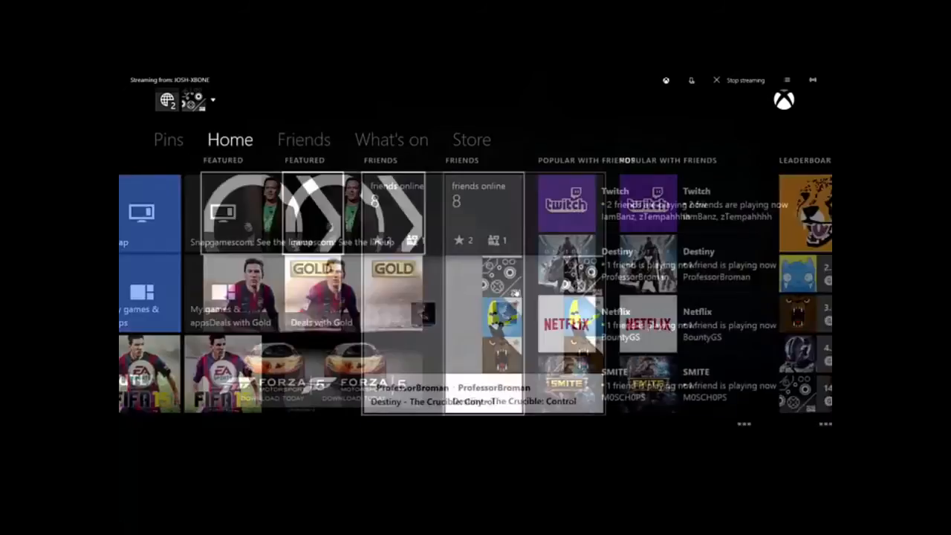
# View the console's pinned apps in the stream, then bring OBS forward.
pyautogui.click(168, 139)
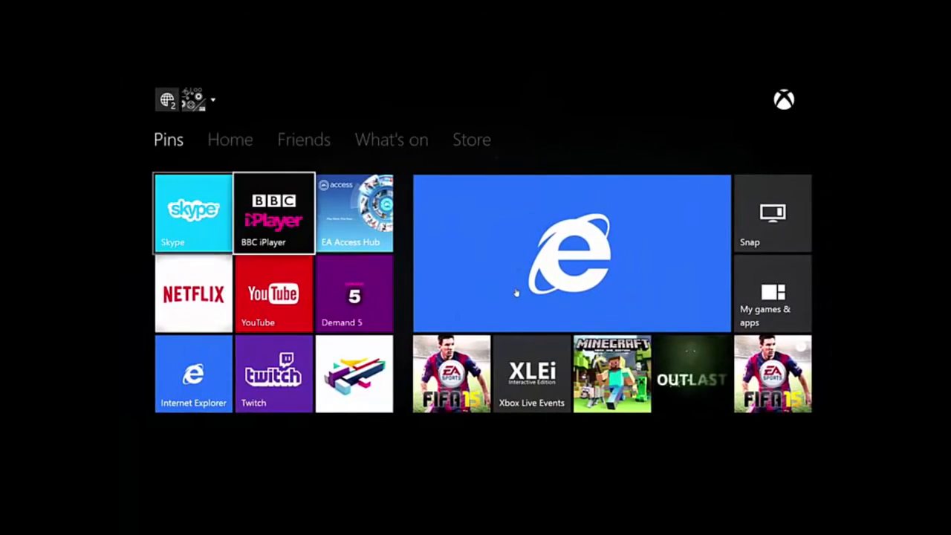
pyautogui.click(230, 139)
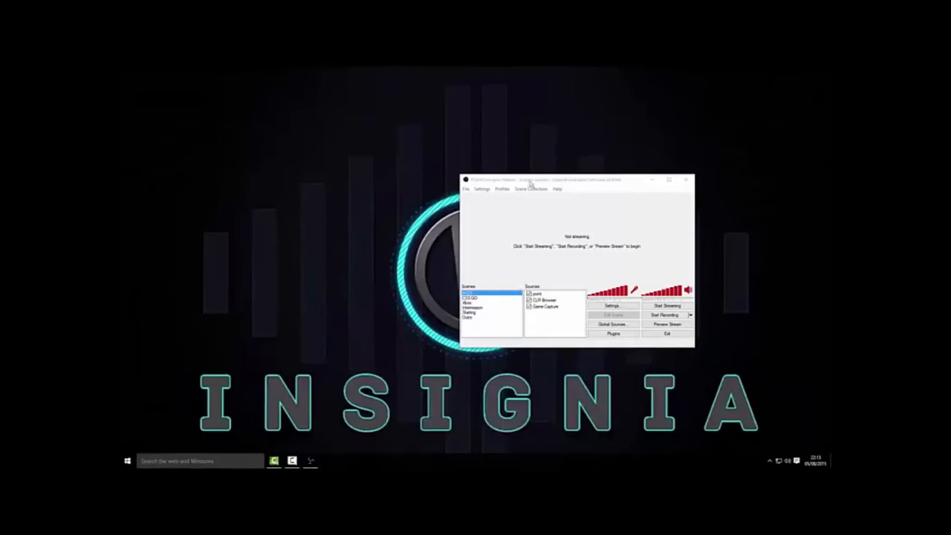
# Preview the Xbox scene and confirm its Monitor Capture source settings.
pyautogui.click(473, 307)
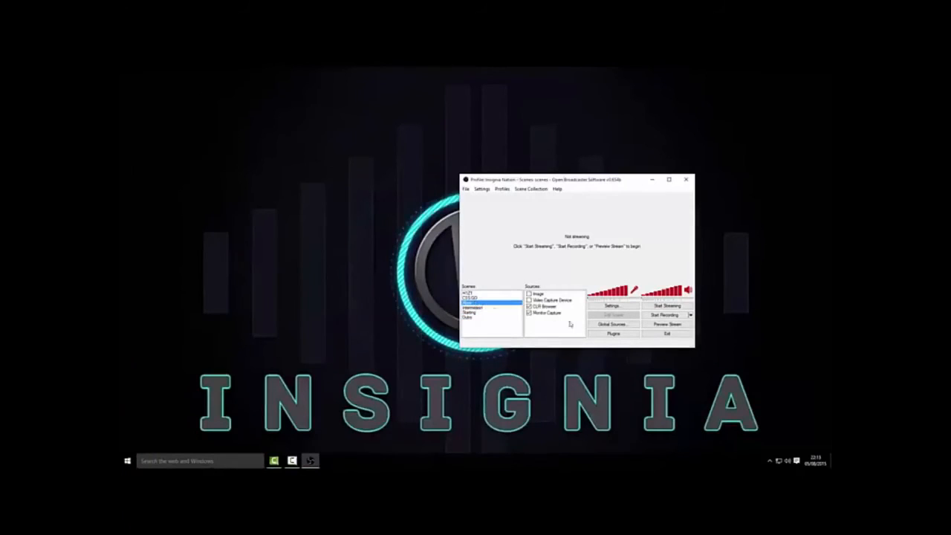
pyautogui.click(666, 324)
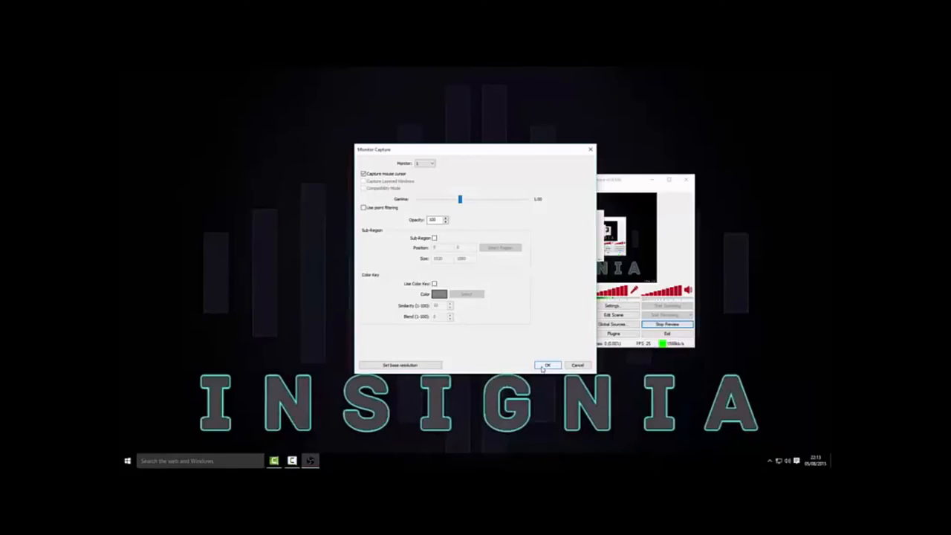
pyautogui.click(548, 365)
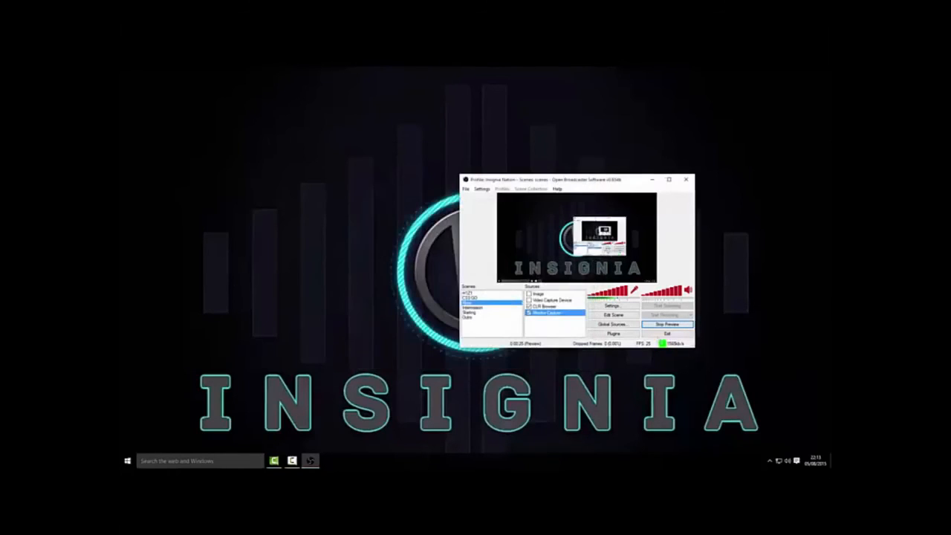